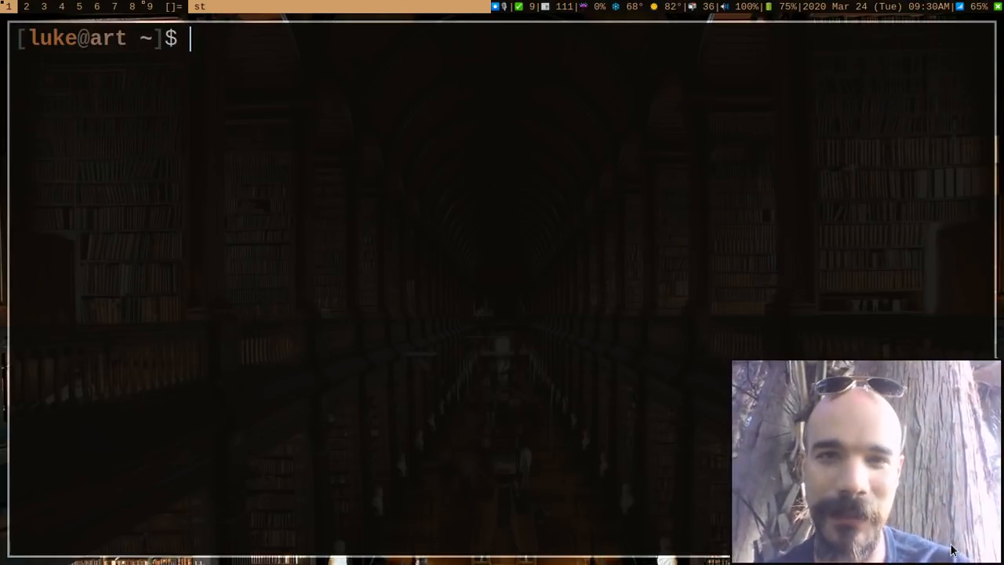
# - Count the home directory's entries with ls -a | wc -l, giving 18
pyautogui.write('ls -')
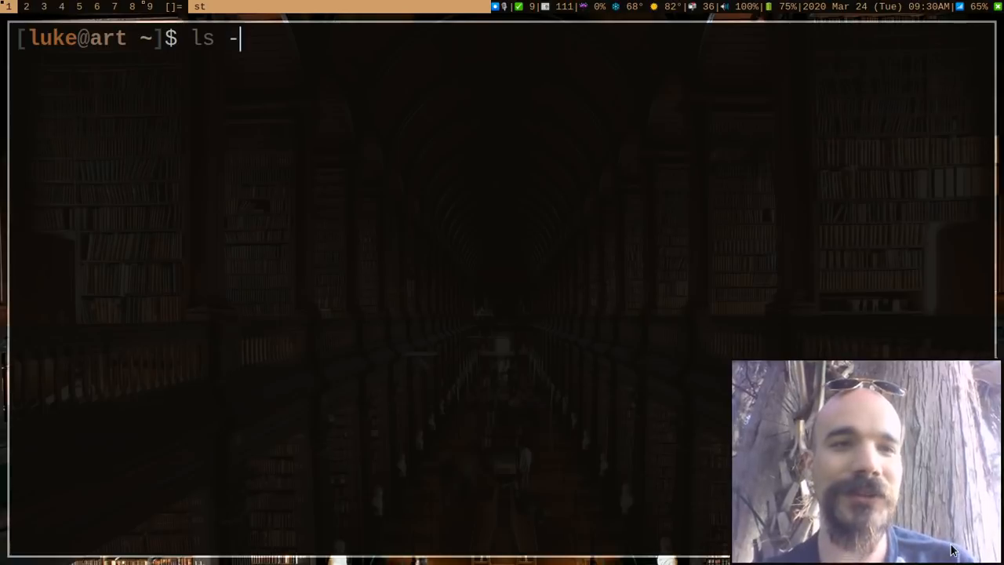
pyautogui.write('a | wc')
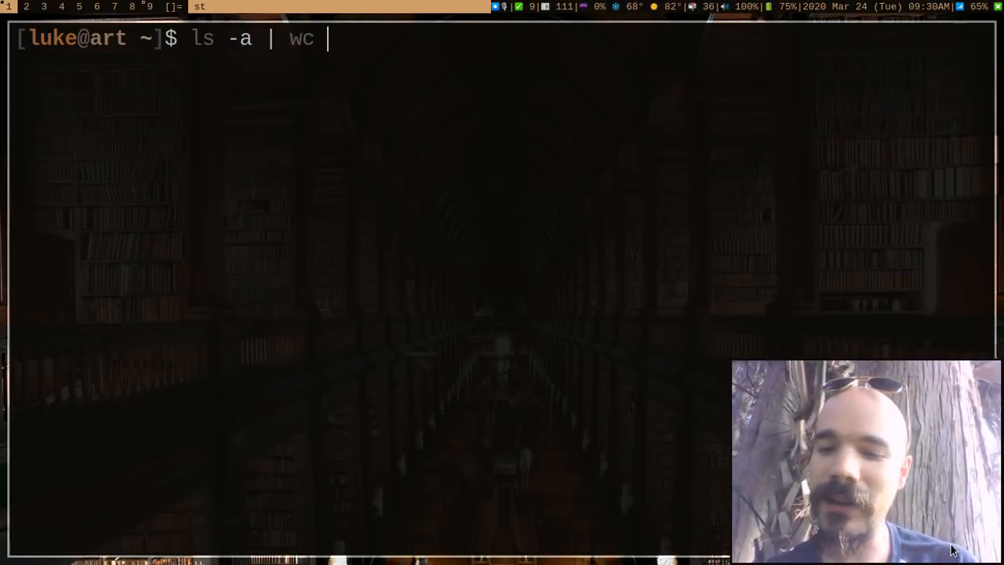
pyautogui.press('Return')
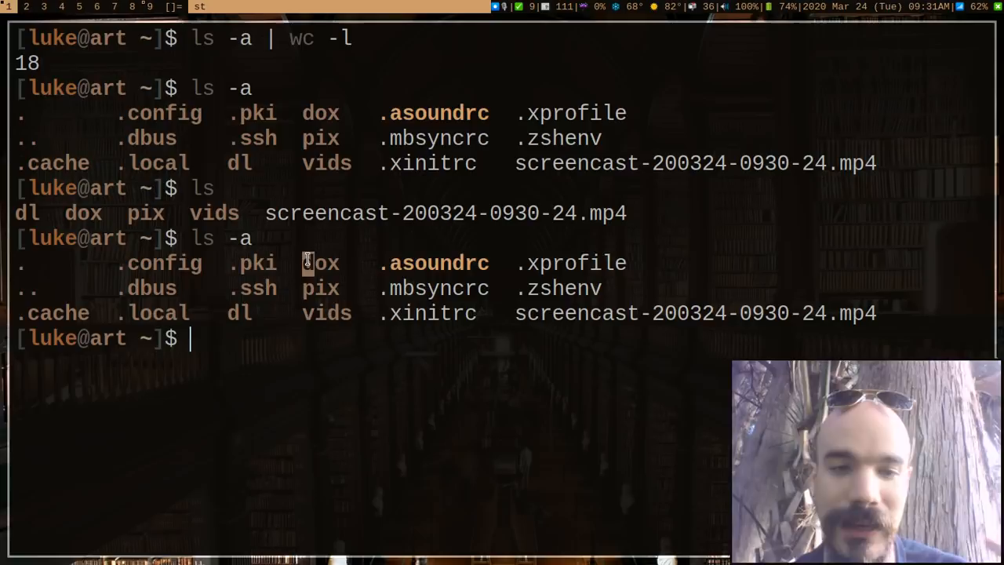
pyautogui.moveTo(308, 263)
pyautogui.write('ls')
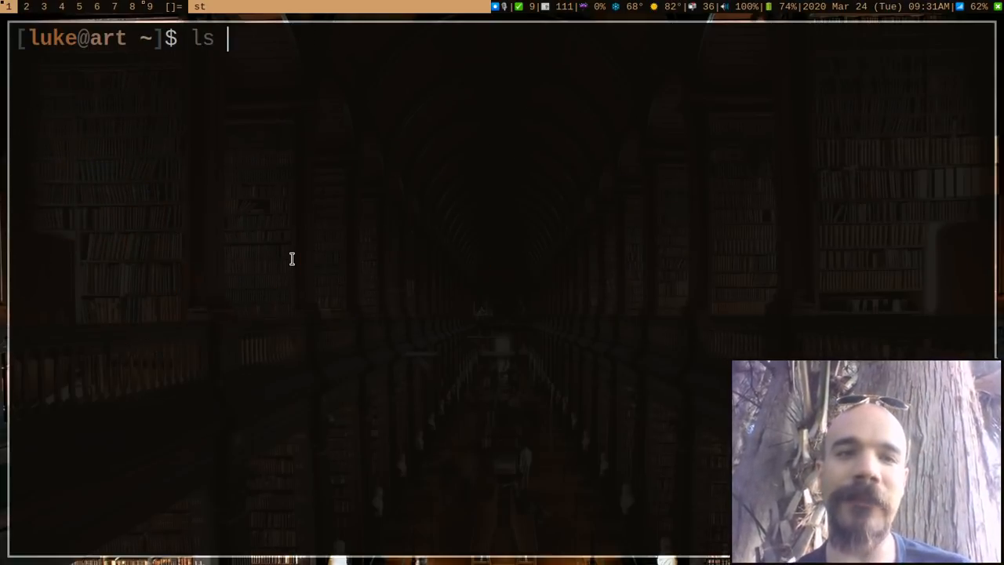
# - Clear the screen and relist every home entry, dotfiles included, with ls -a
pyautogui.write('-a')
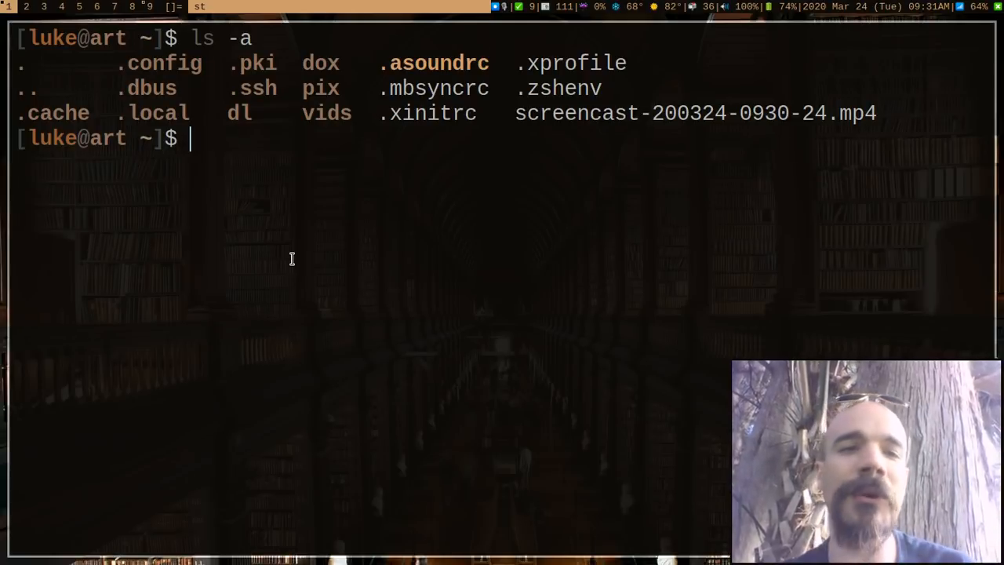
pyautogui.moveTo(155, 74)
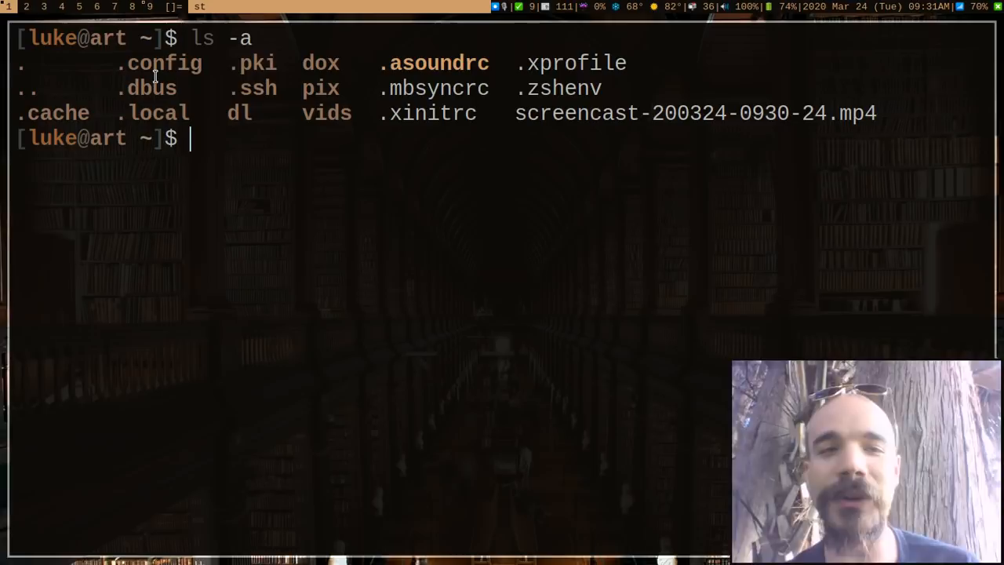
pyautogui.moveTo(24, 63); pyautogui.dragTo(664, 144)
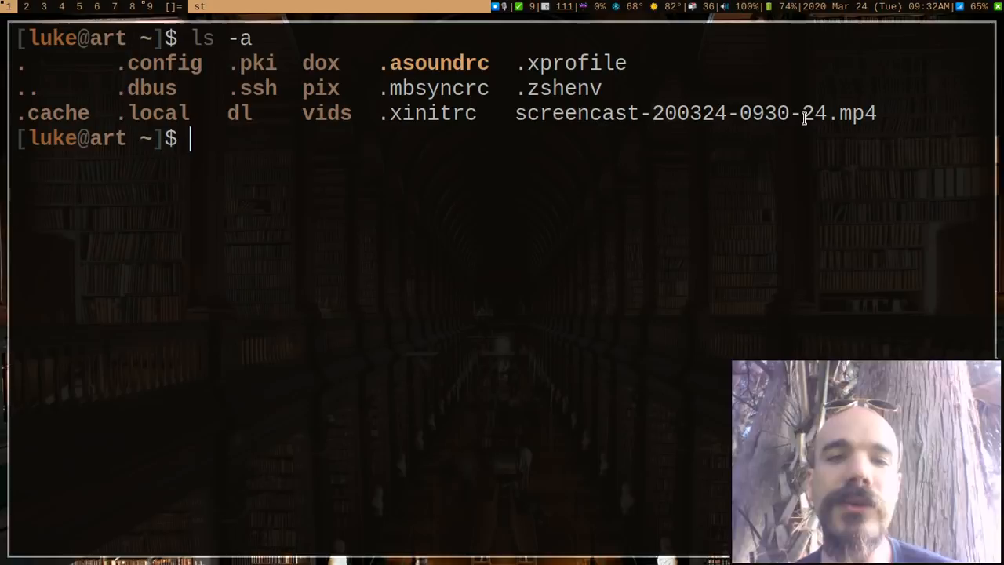
pyautogui.moveTo(392, 100)
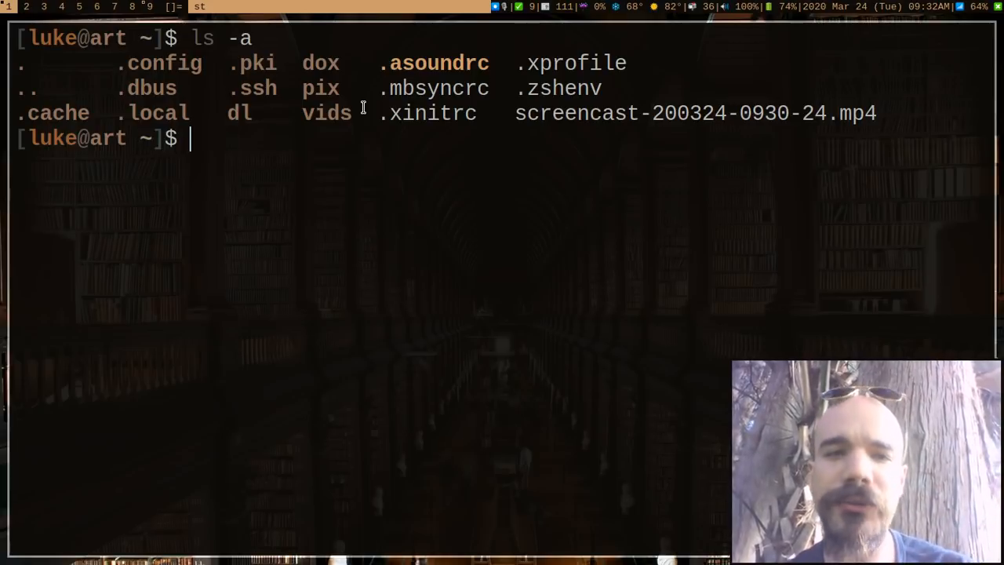
pyautogui.moveTo(354, 126)
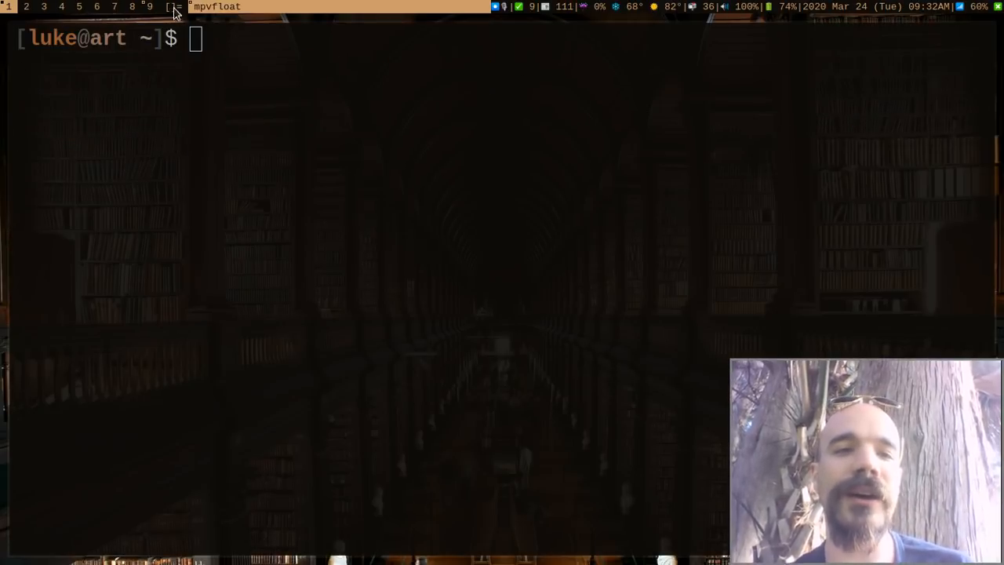
pyautogui.write('ls -a')
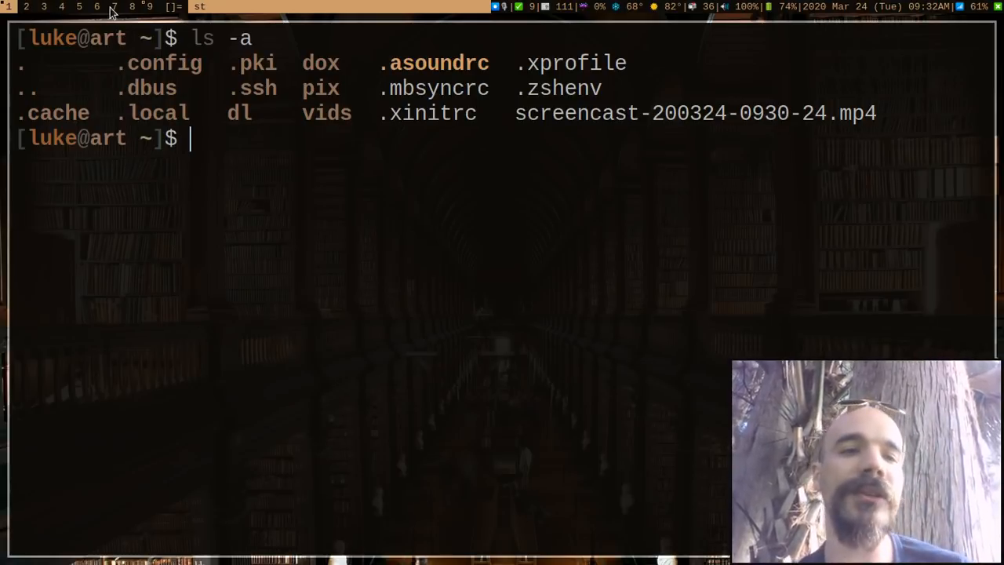
# - List the .config folder's contents and count its 75 entries
pyautogui.doubleClick(161, 63)
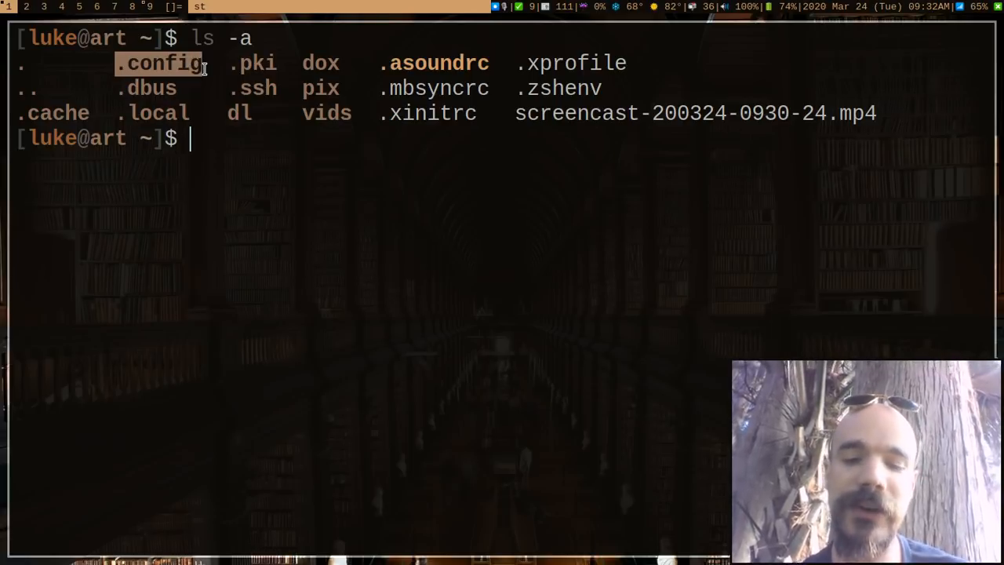
pyautogui.write('ls .config/')
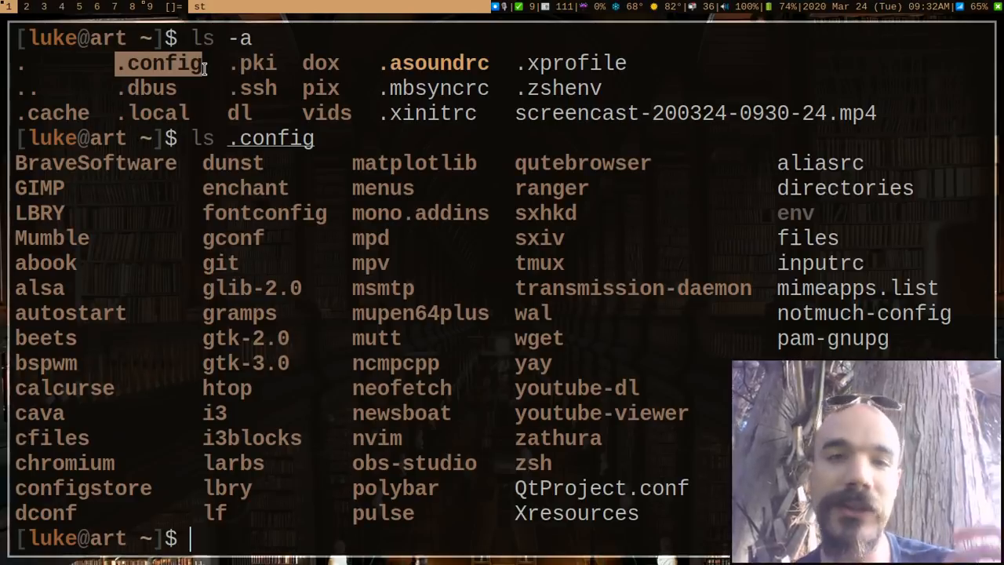
pyautogui.write('ls .config | wc -l')
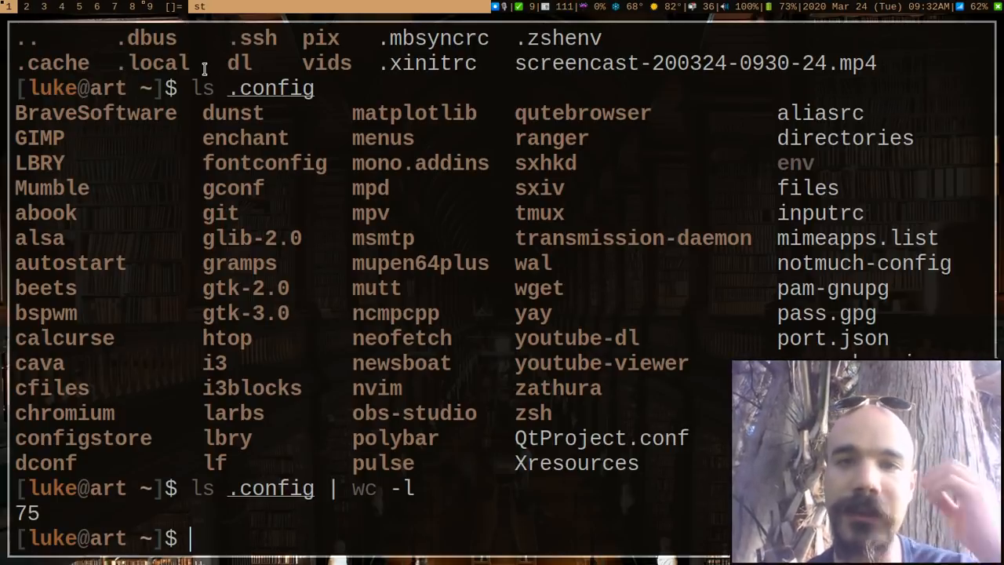
pyautogui.moveTo(89, 158)
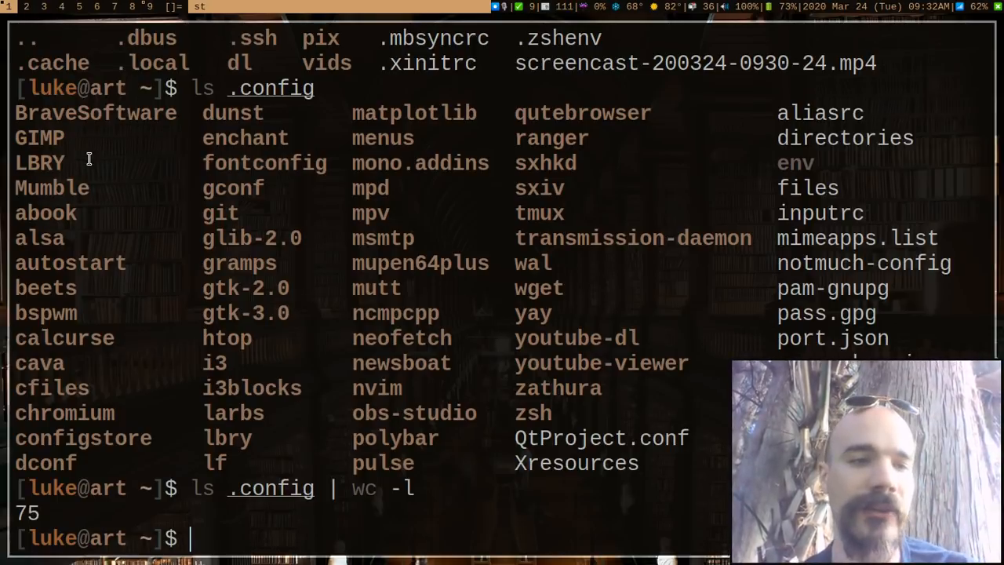
pyautogui.moveTo(457, 292)
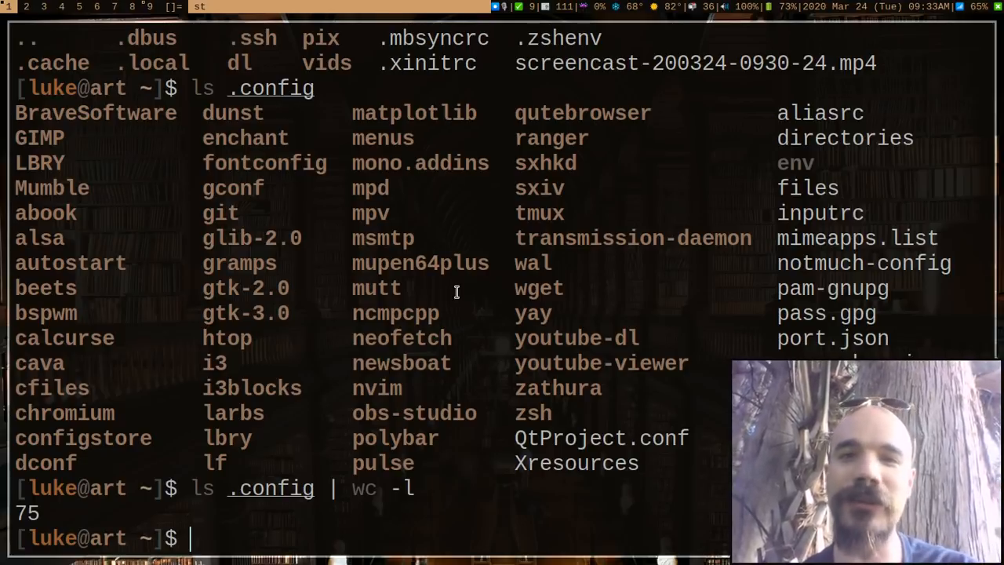
# - Clear the terminal, relist all home entries with ls -a, and pick out a dotfolder name
pyautogui.press('ctrl+l')
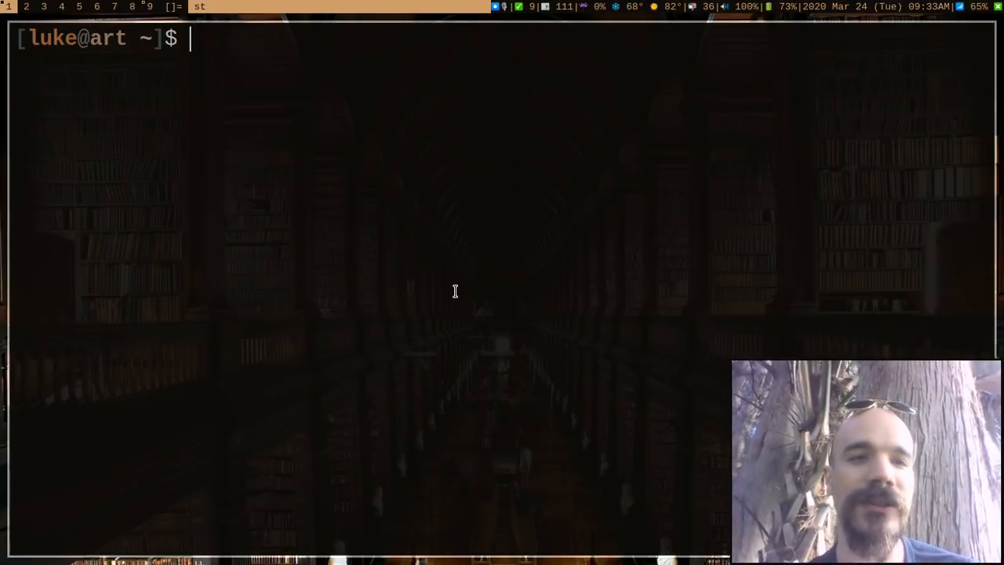
pyautogui.write('ls -a')
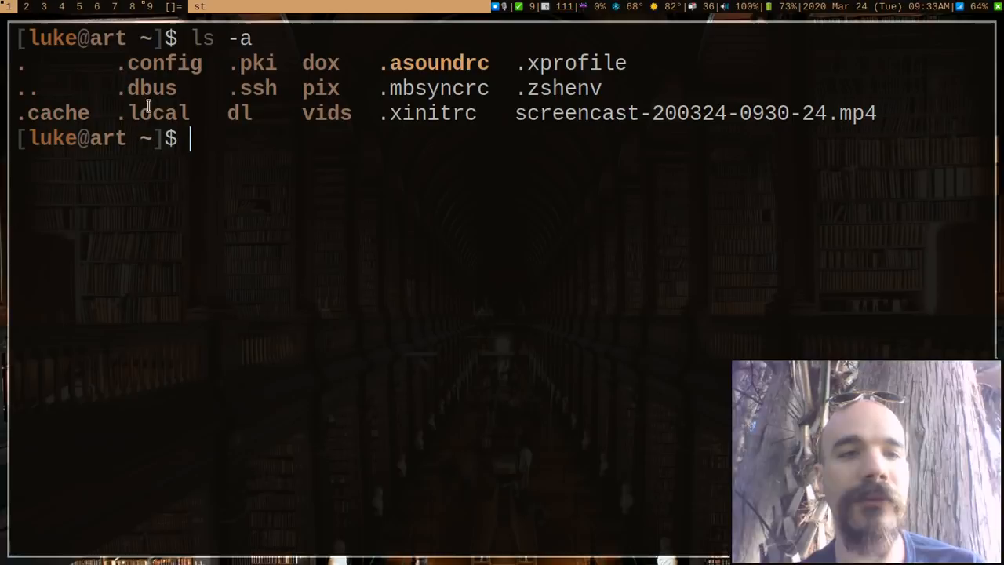
pyautogui.moveTo(108, 106)
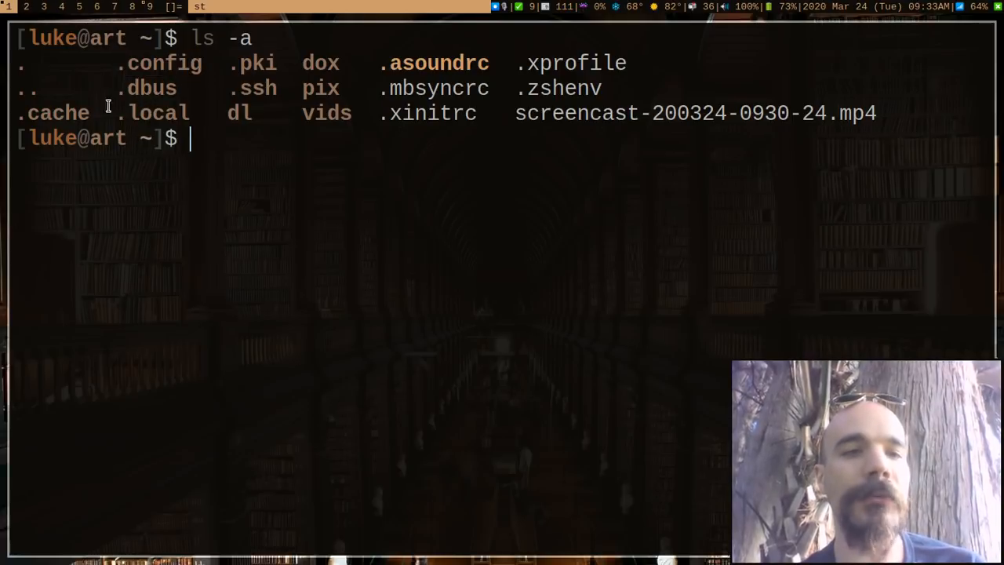
pyautogui.doubleClick(54, 113)
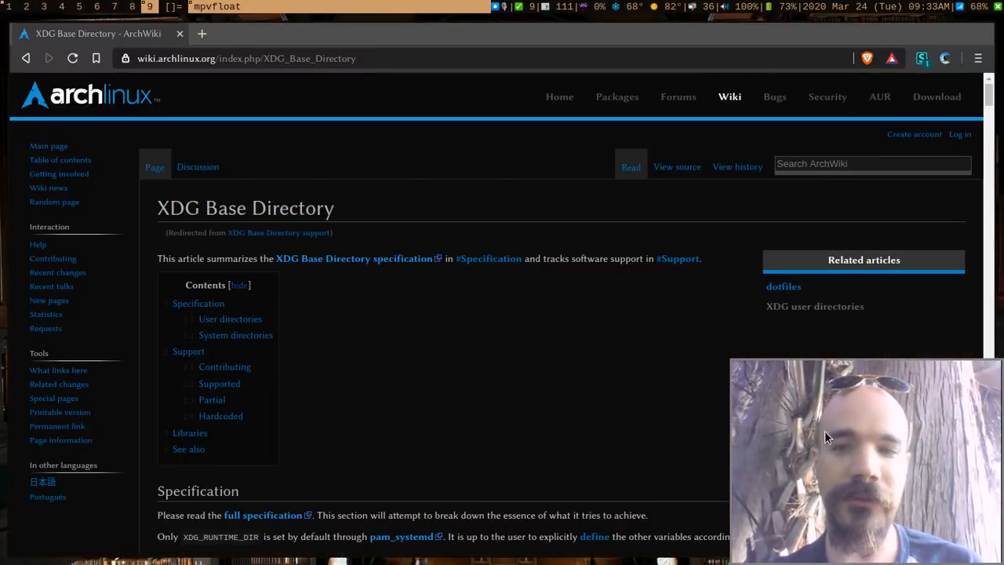
pyautogui.moveTo(463, 353)
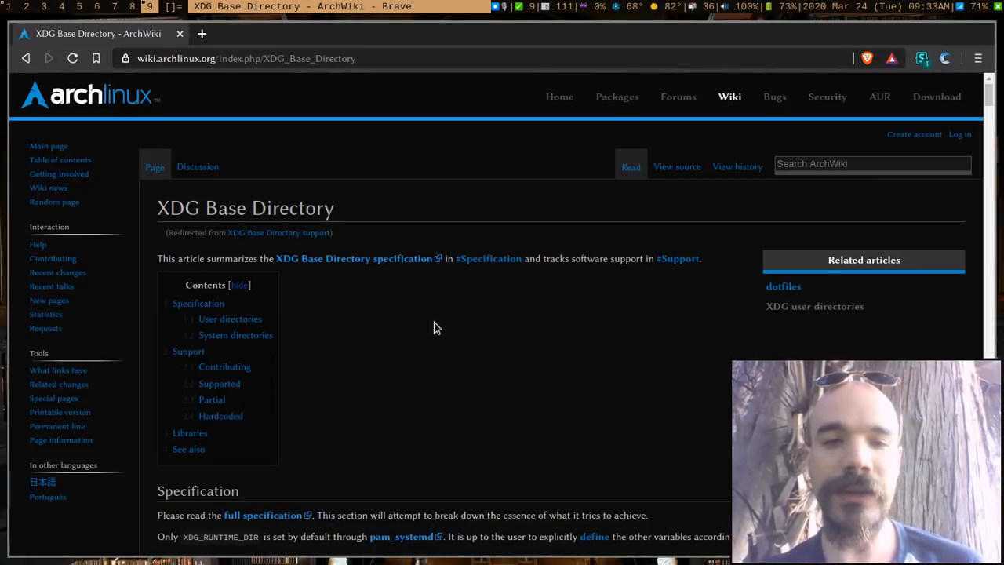
# - Skim the XDG Base Directory page and relist the .config folder, noting i3
pyautogui.scroll(-3)
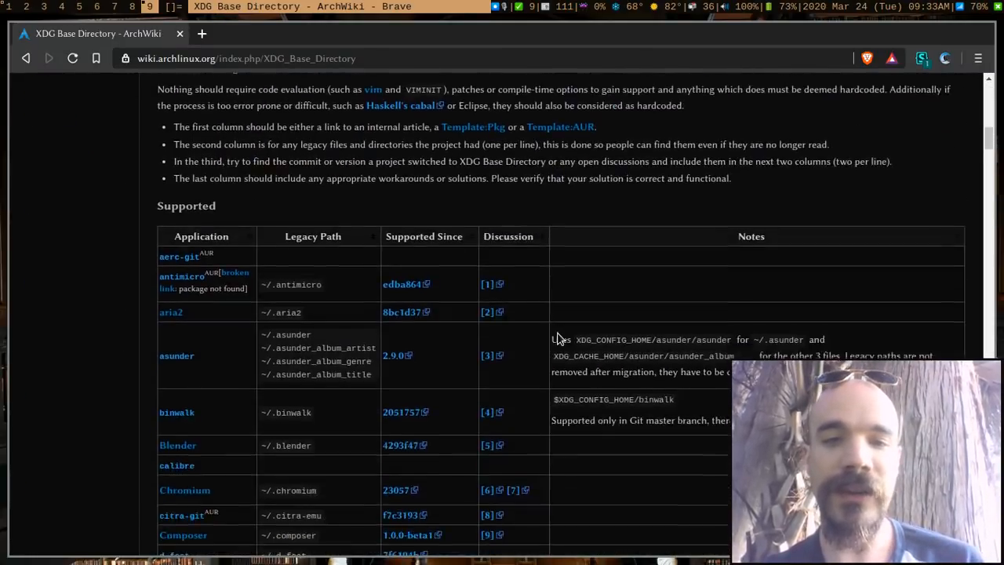
pyautogui.scroll(3)
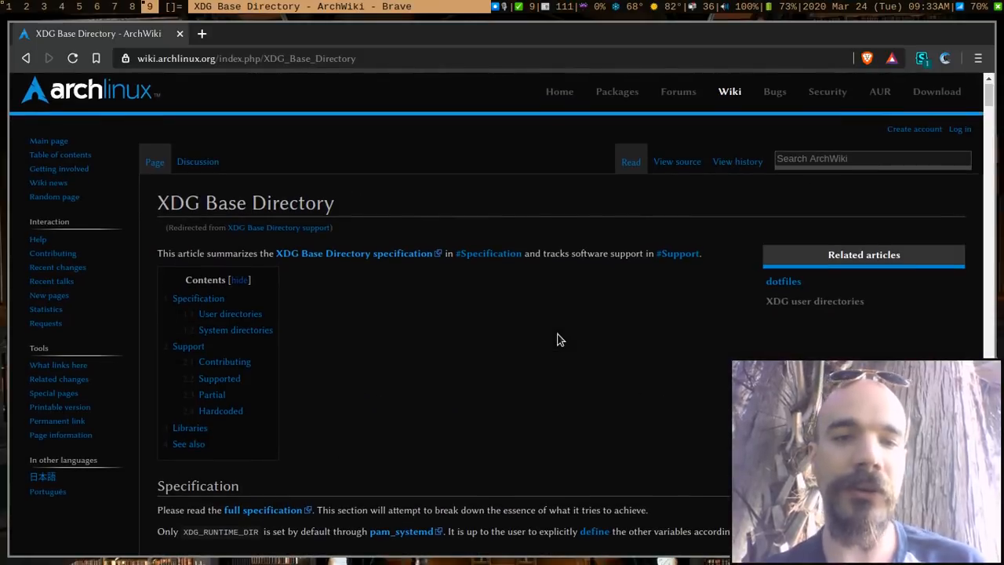
pyautogui.scroll(-3)
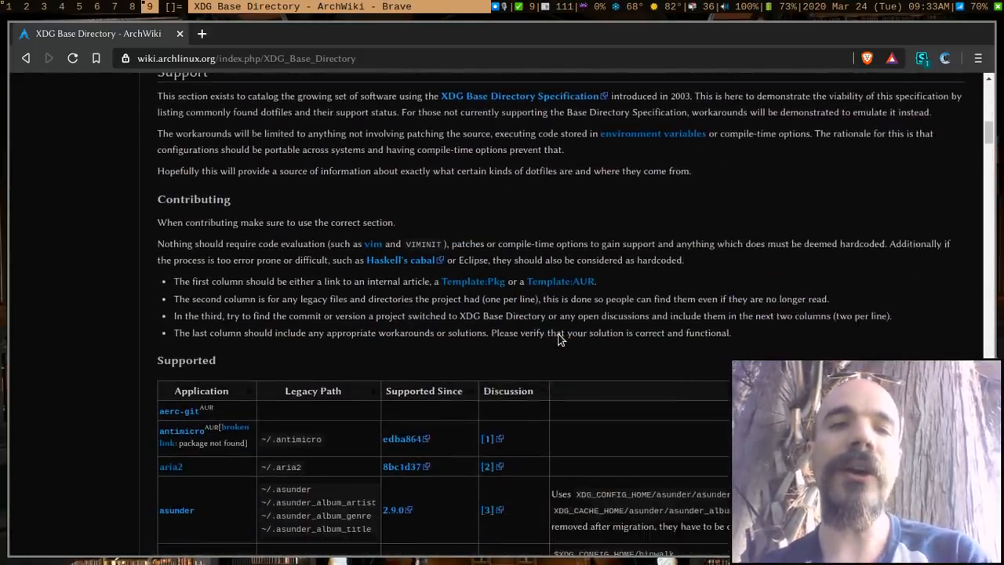
pyautogui.scroll(-3)
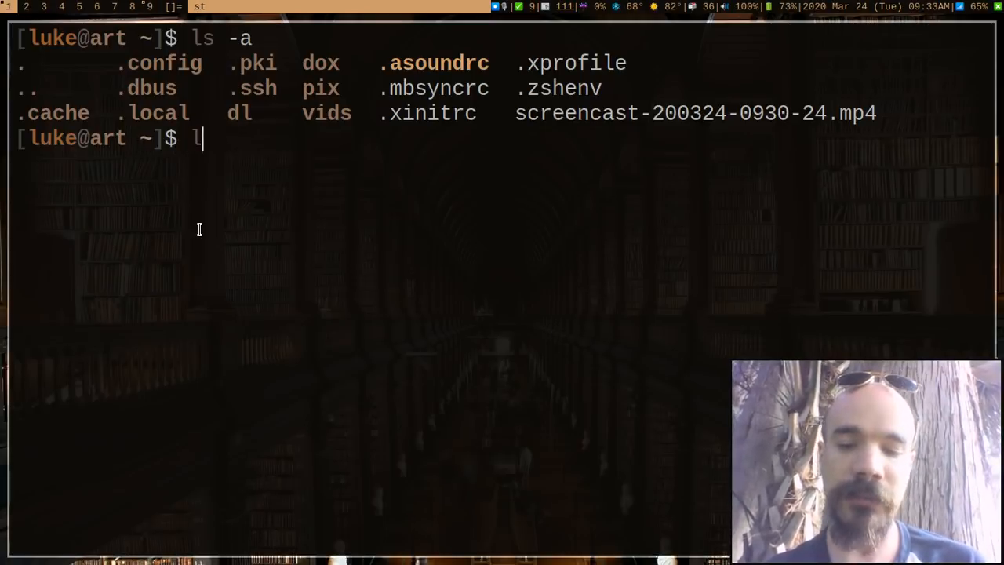
pyautogui.write('s .config')
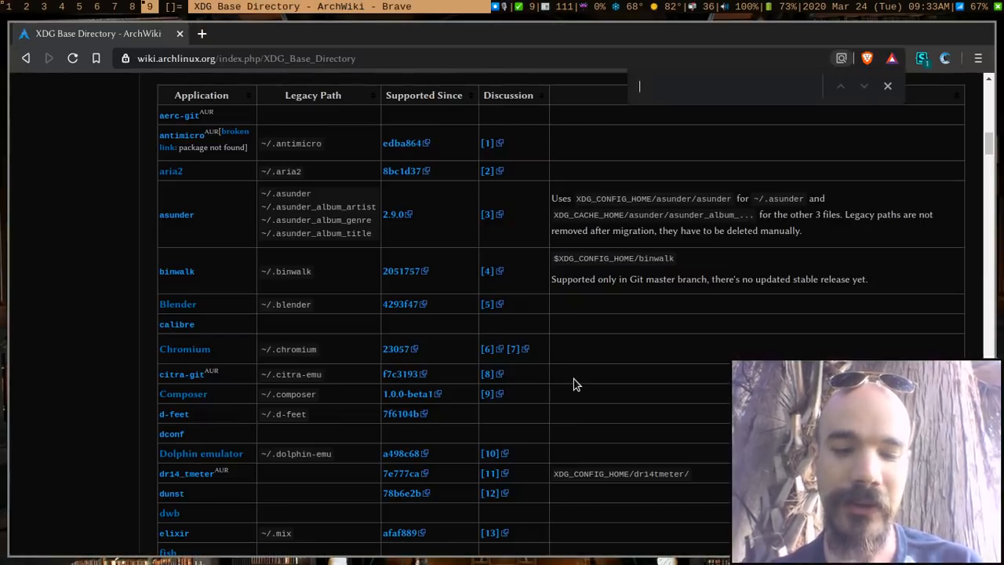
pyautogui.write('i3')
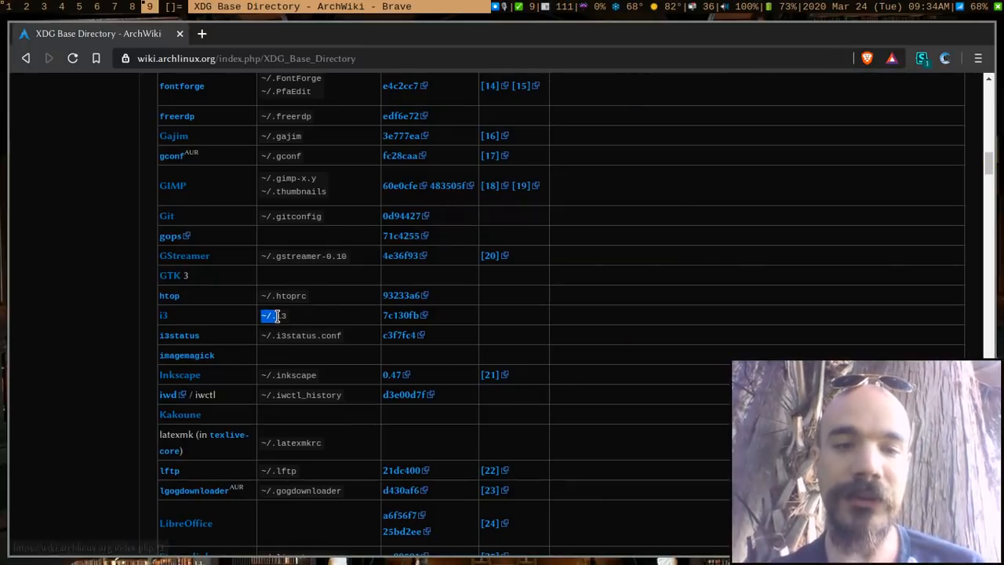
pyautogui.click(278, 315)
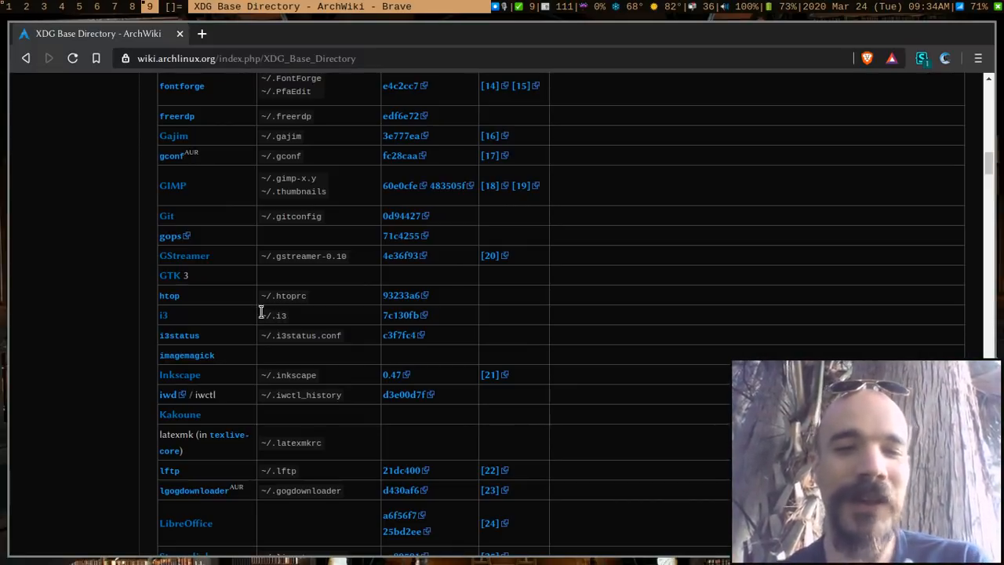
# - Highlight the Supported heading and scroll through the supported-applications table
pyautogui.doubleClick(274, 316)
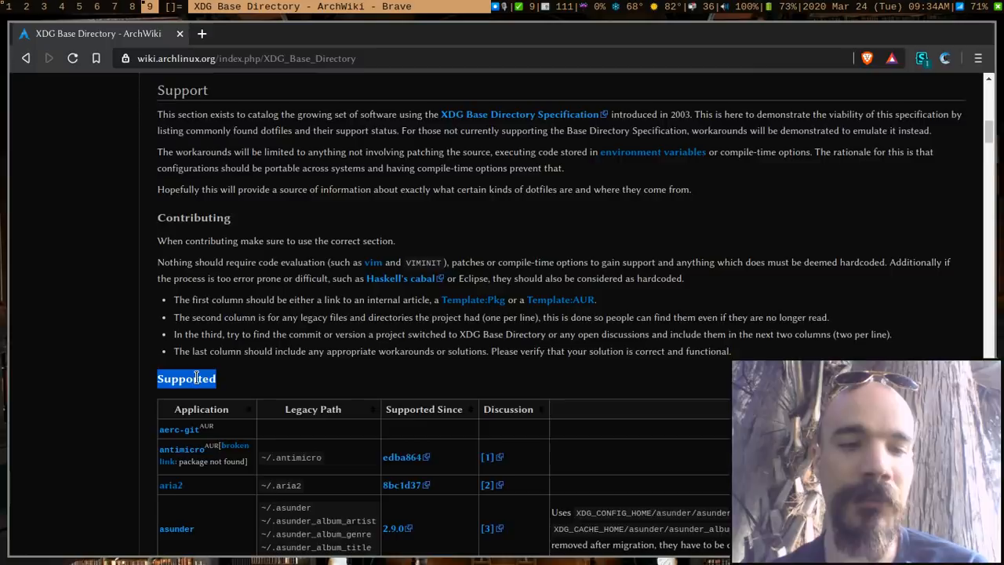
pyautogui.scroll(-3)
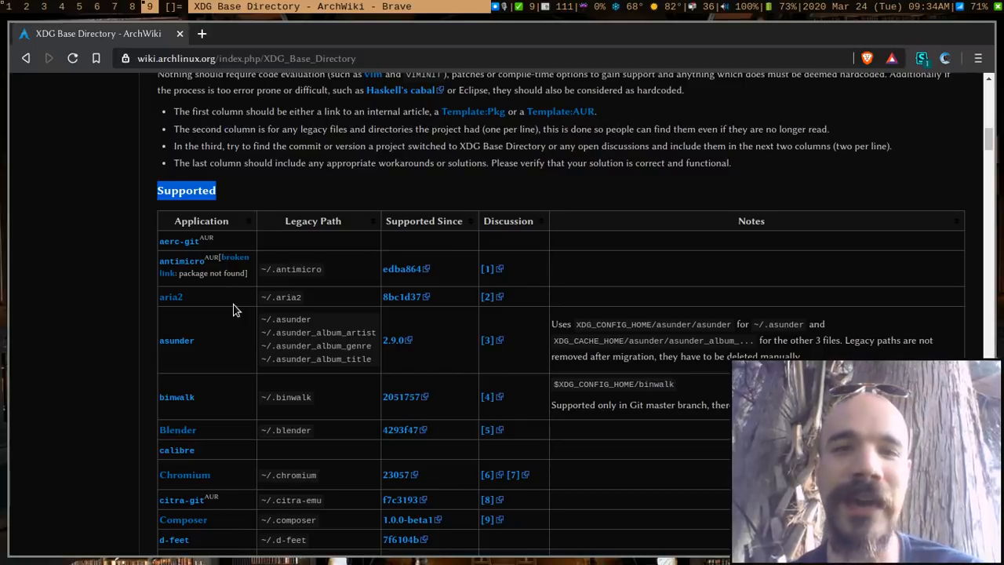
pyautogui.scroll(-3)
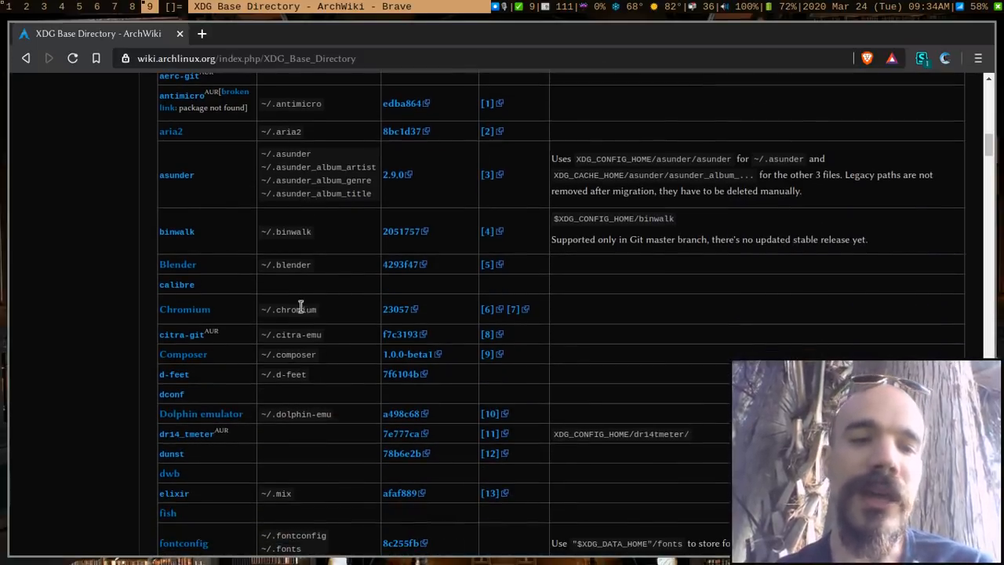
pyautogui.scroll(-3)
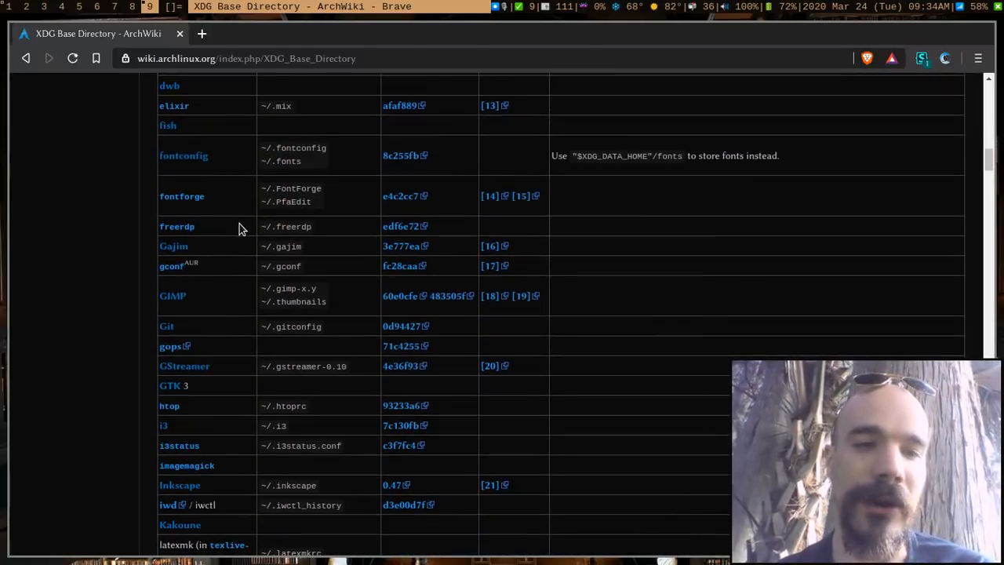
pyautogui.scroll(-3)
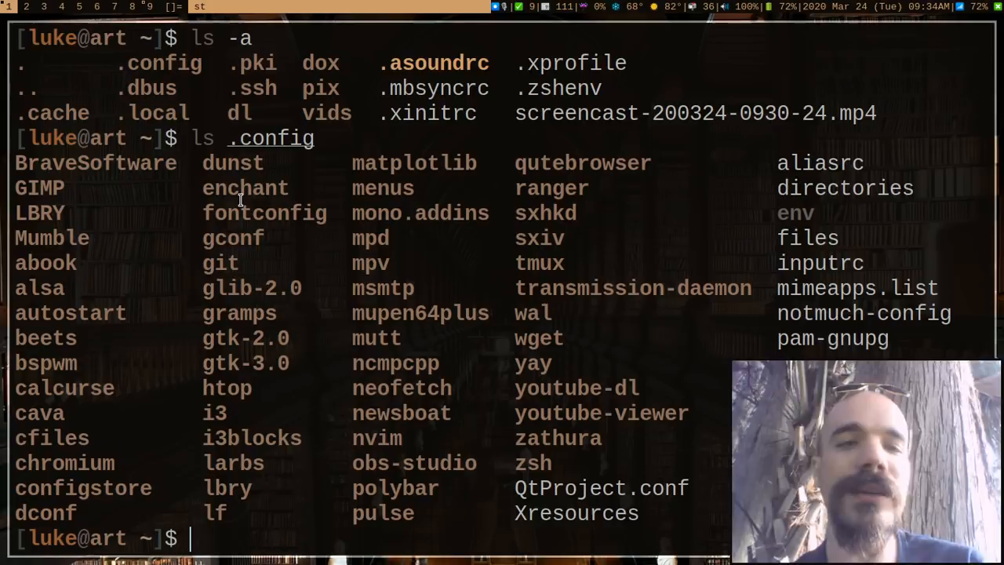
# - Clear the terminal and start listing the i3 config folder with ls .config/i3
pyautogui.press('ctrl+l')
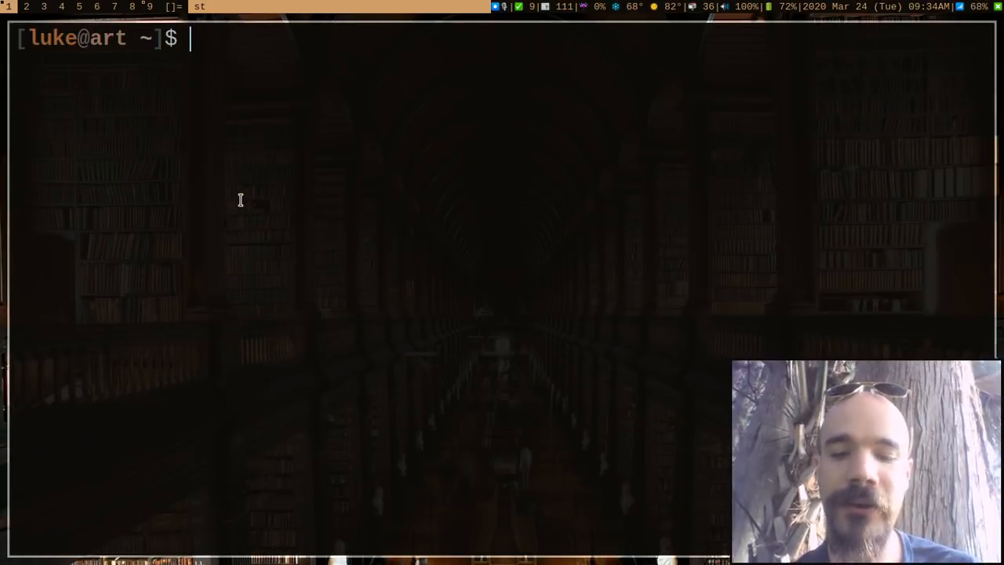
pyautogui.write('ls .config/i3')
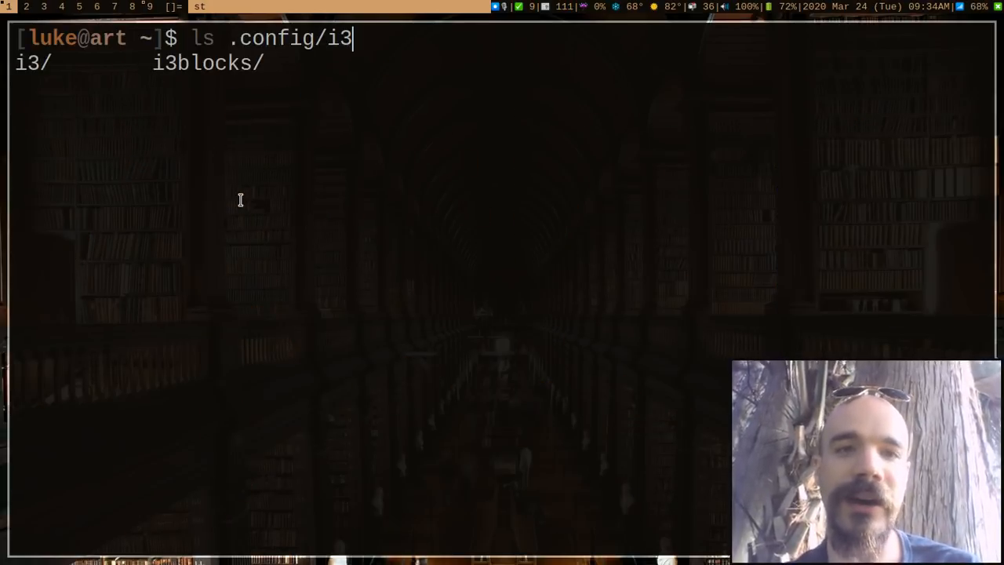
pyautogui.write('/config')
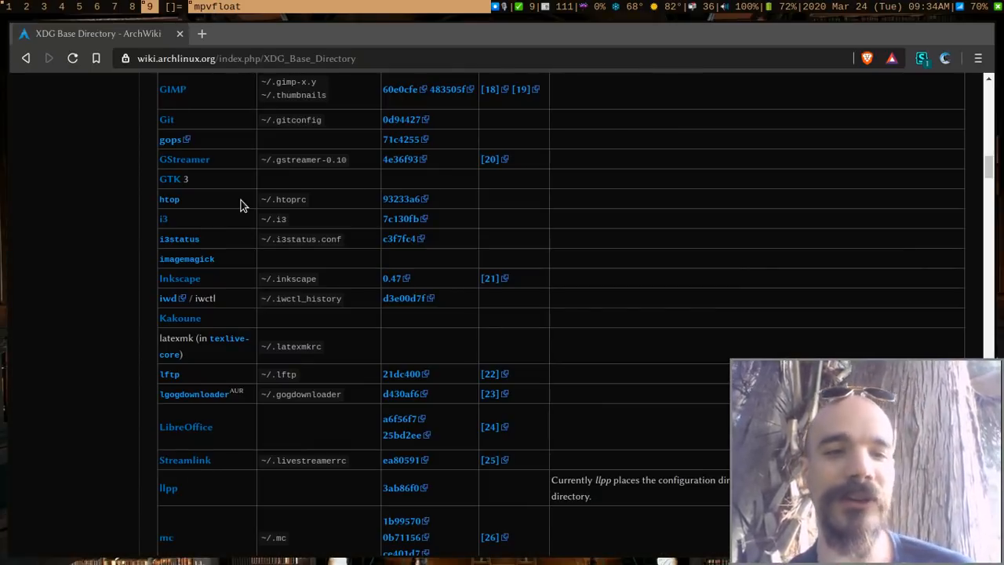
# - Scroll the ArchWiki page down to the Partial support applications table
pyautogui.scroll(-3)
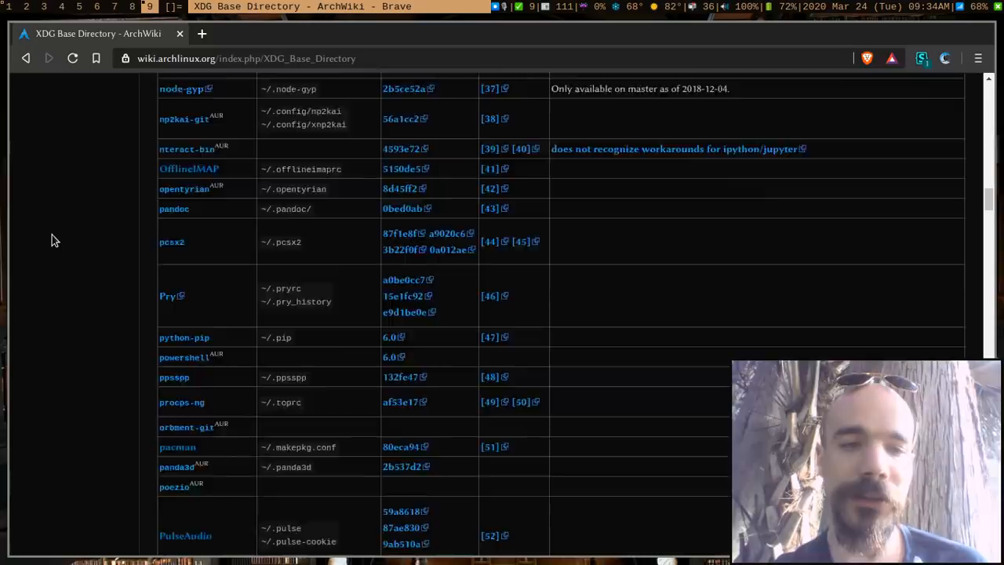
pyautogui.scroll(-3)
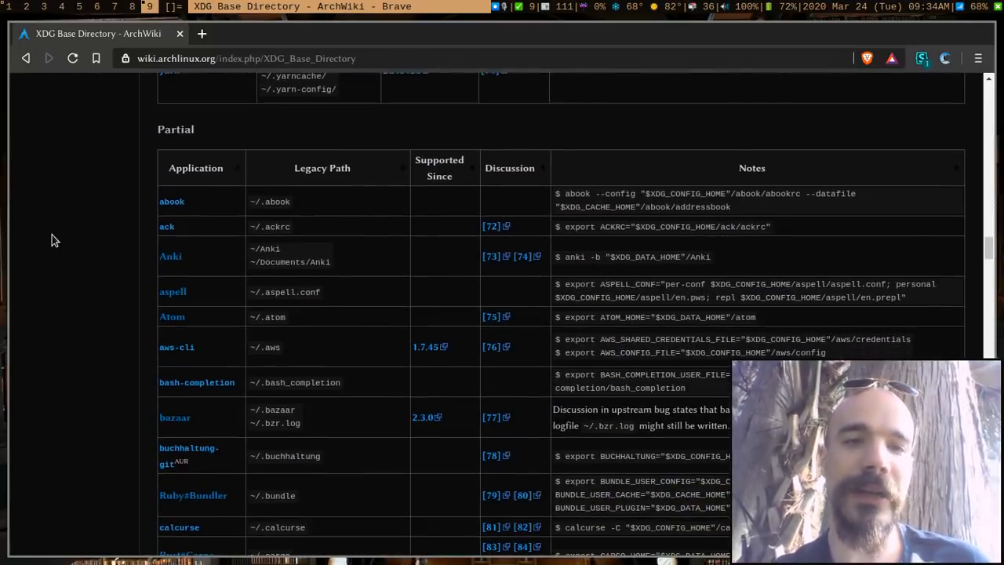
pyautogui.scroll(-3)
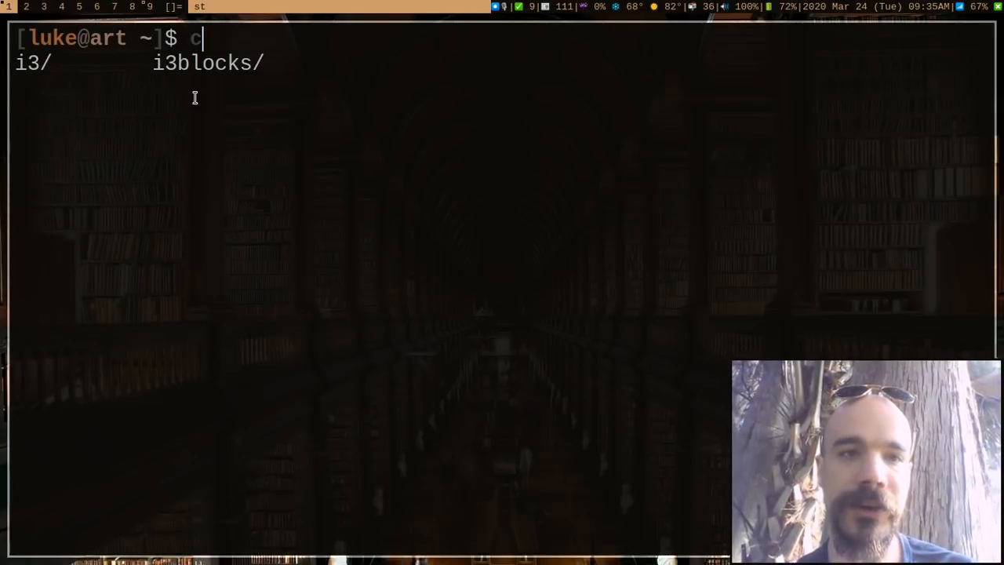
# - Open .zshenv in Neovim and select the '~/ Clean-up' export lines
pyautogui.write('nv')
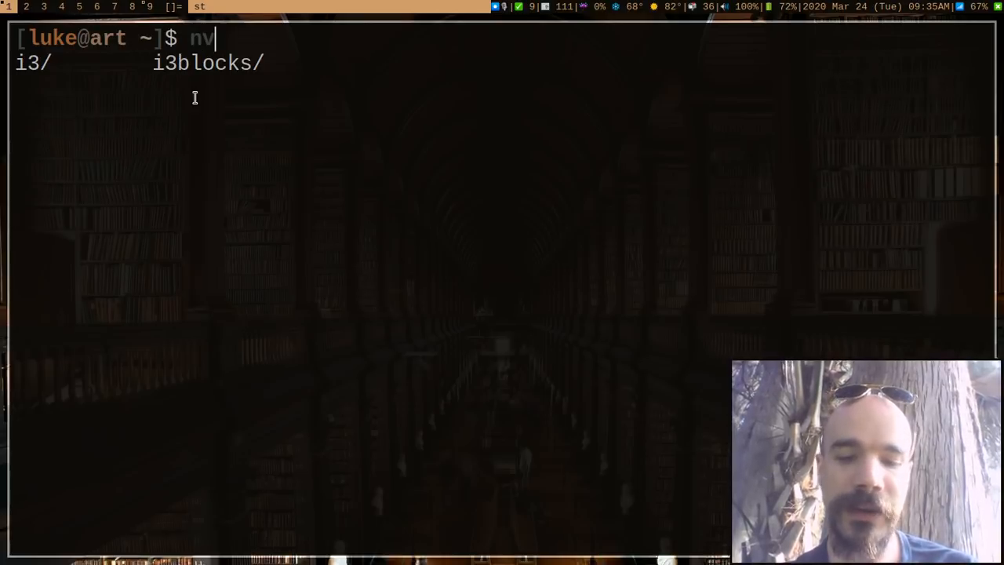
pyautogui.write('im .zshenv')
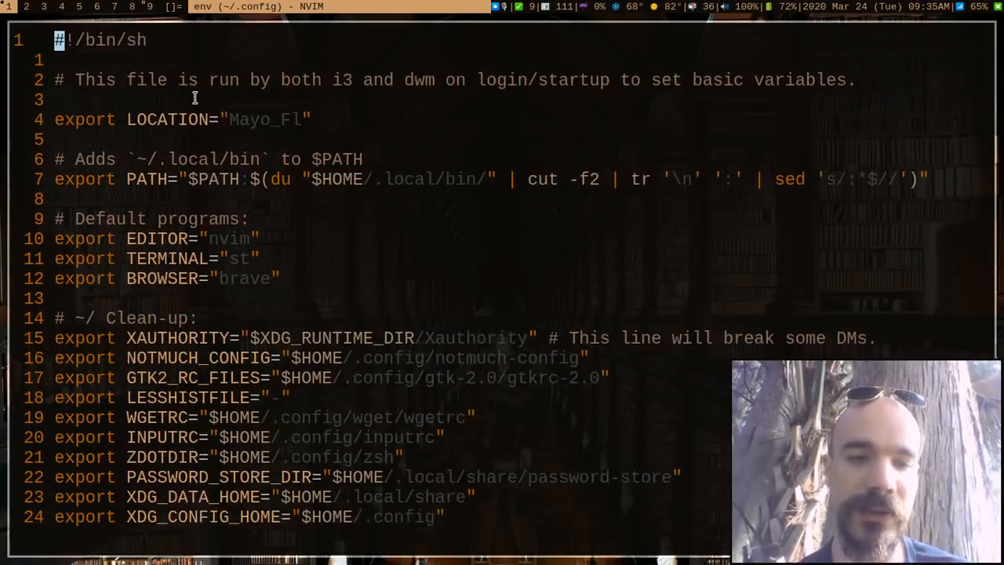
pyautogui.scroll(-3)
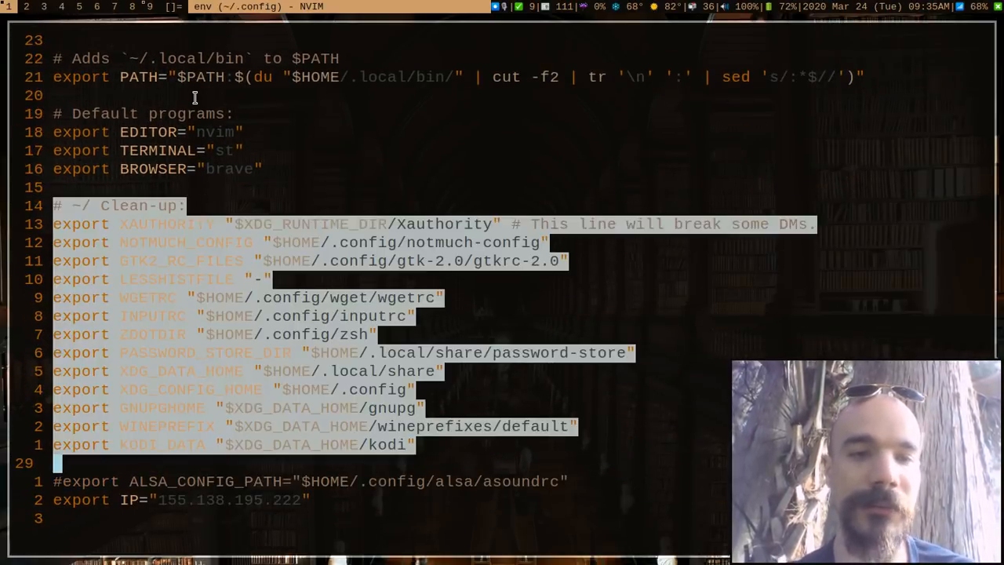
pyautogui.press('Escape')
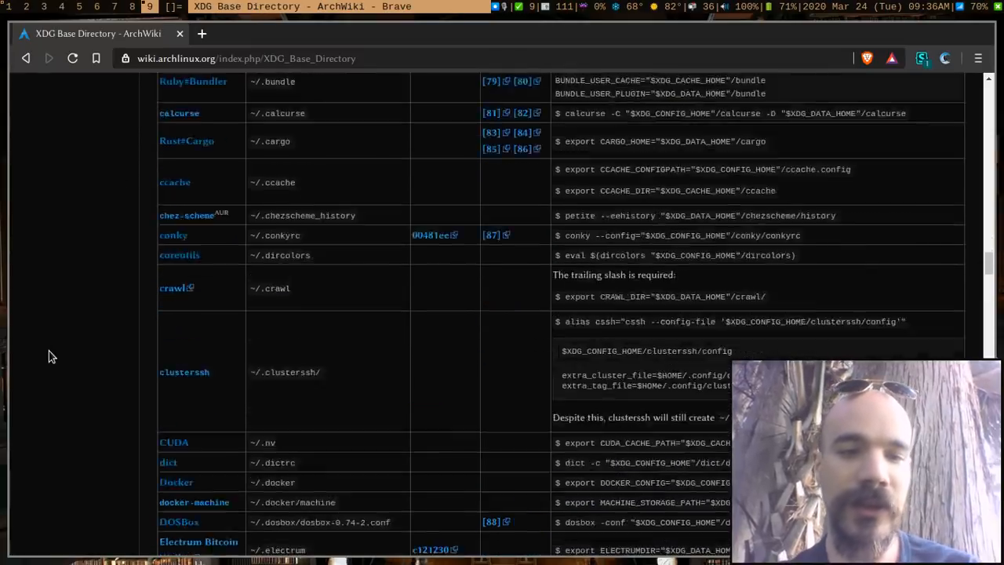
# - Scroll the Partial table and search the page for 'envir' mentions
pyautogui.scroll(-3)
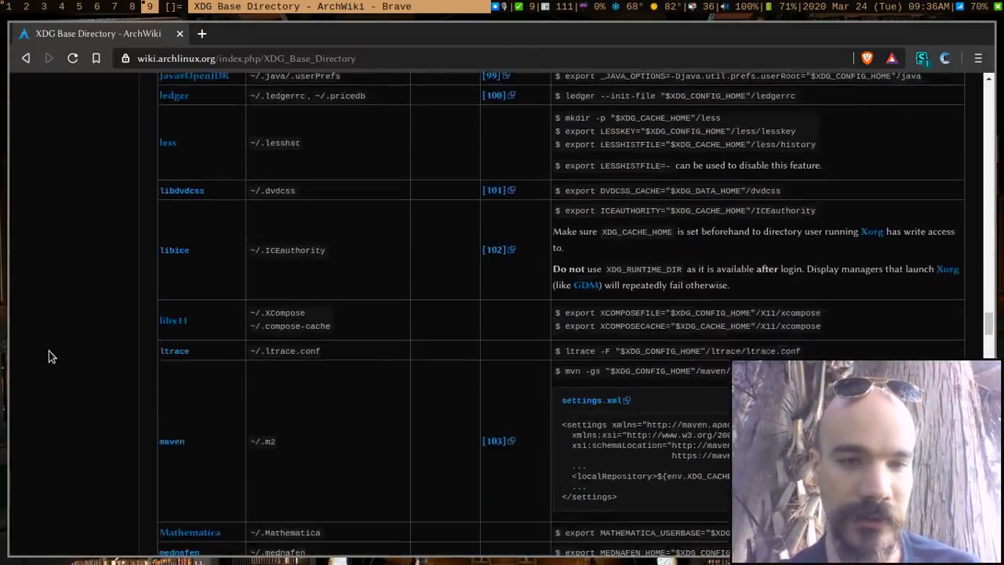
pyautogui.scroll(-3)
pyautogui.write('envir')
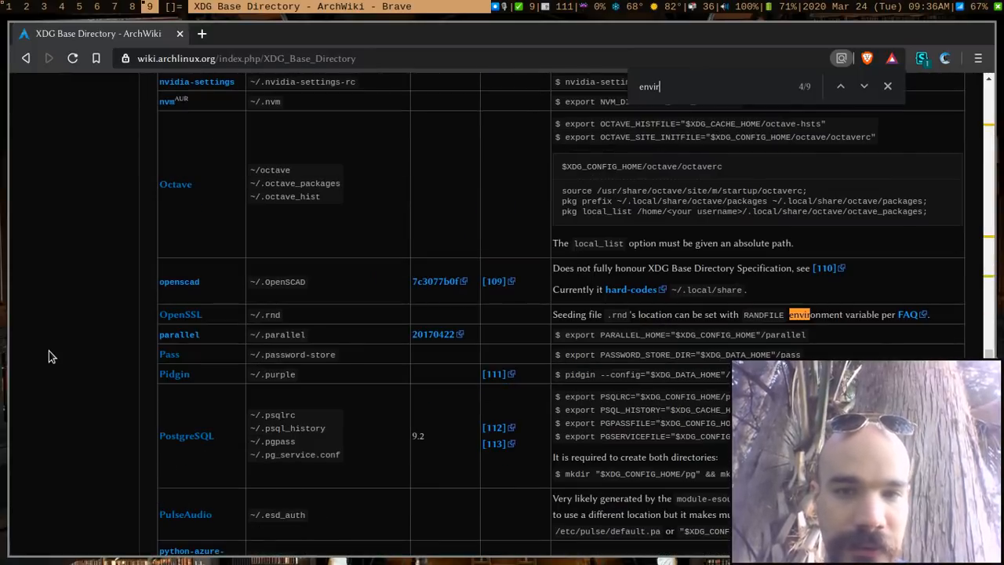
pyautogui.click(864, 86)
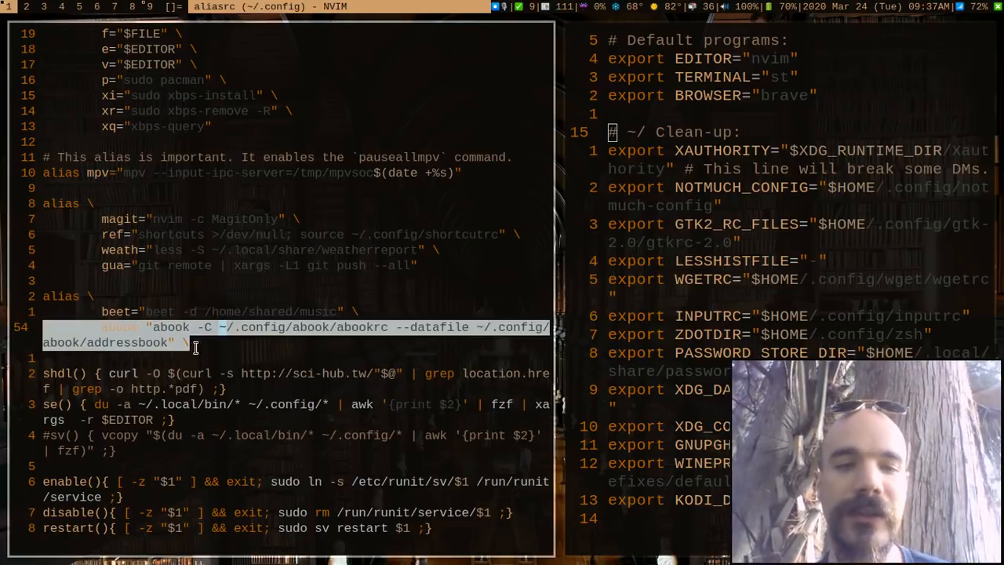
pyautogui.moveTo(271, 368)
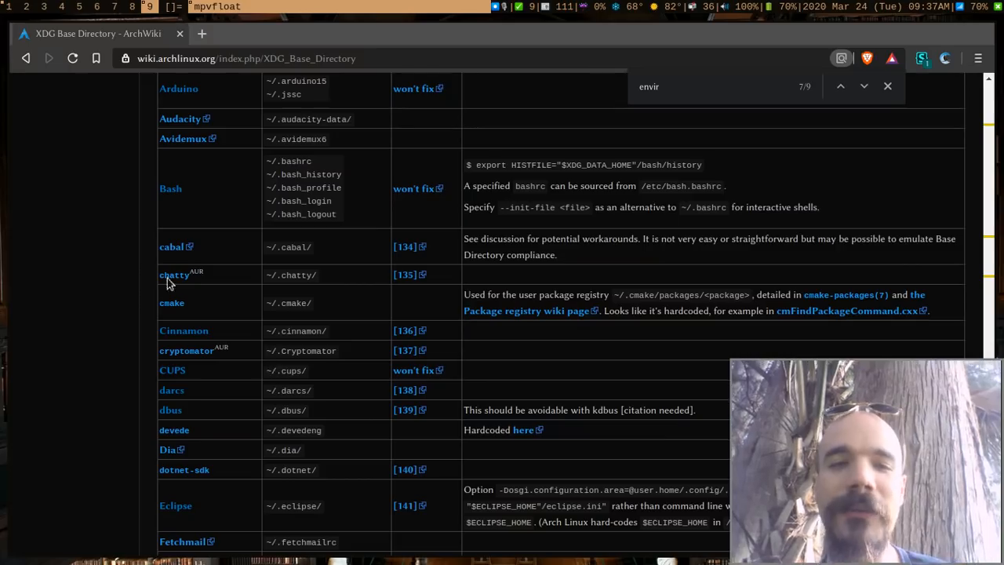
# - Scroll the ArchWiki page down to the Hardcoded section table
pyautogui.scroll(-3)
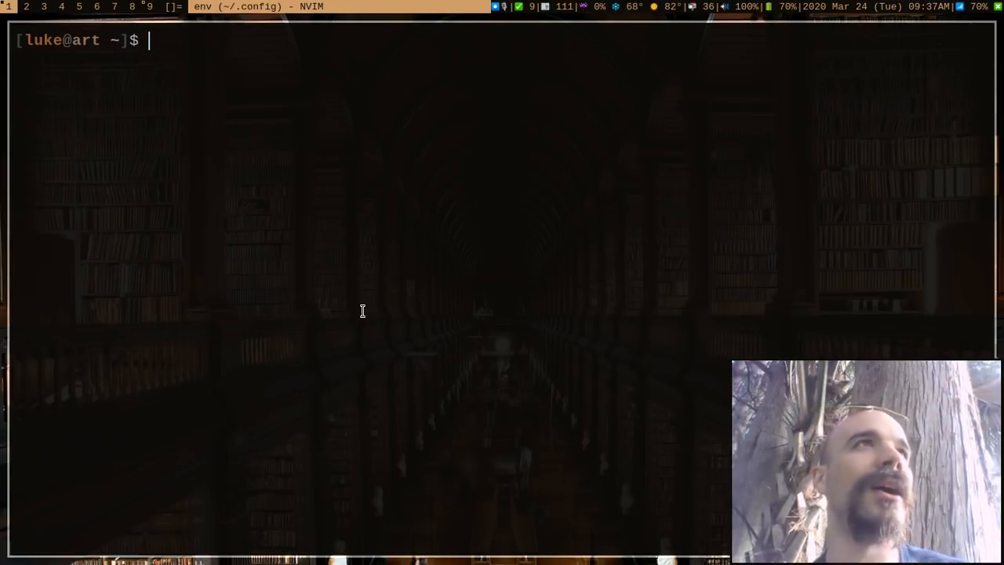
# - List the home directory with ls -a, then return to ArchWiki's User and System directories section
pyautogui.write('ls -al')
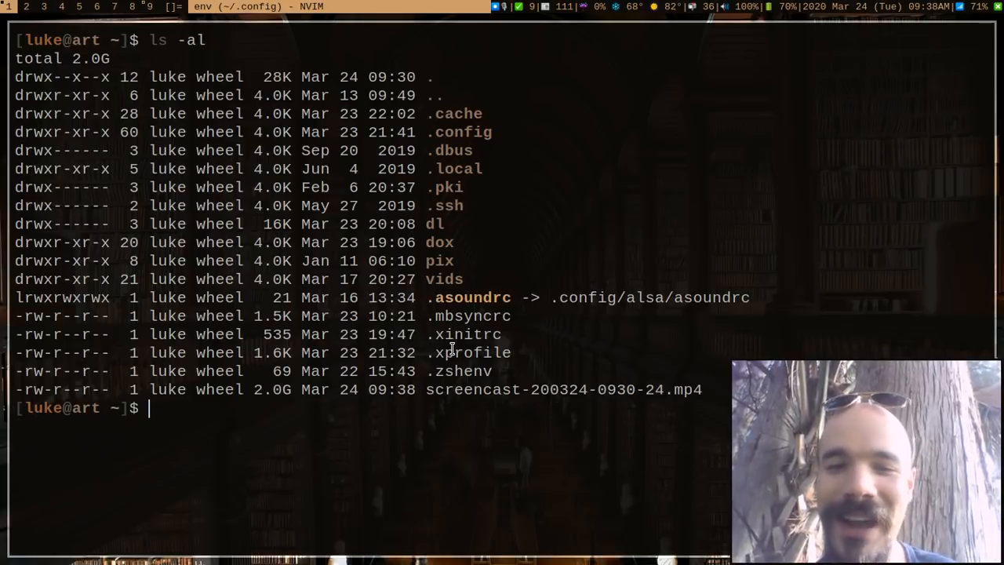
pyautogui.moveTo(437, 371)
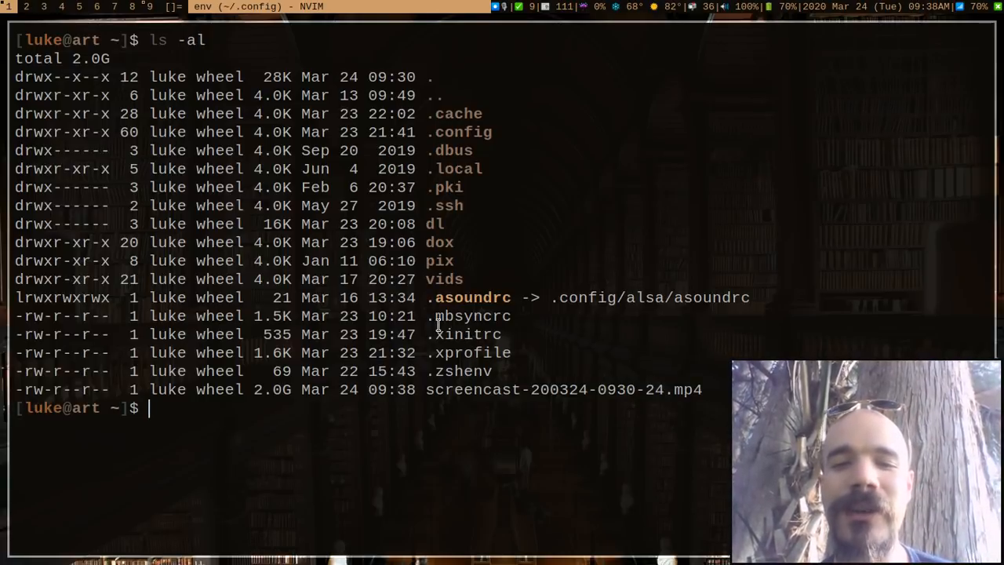
pyautogui.doubleClick(467, 335)
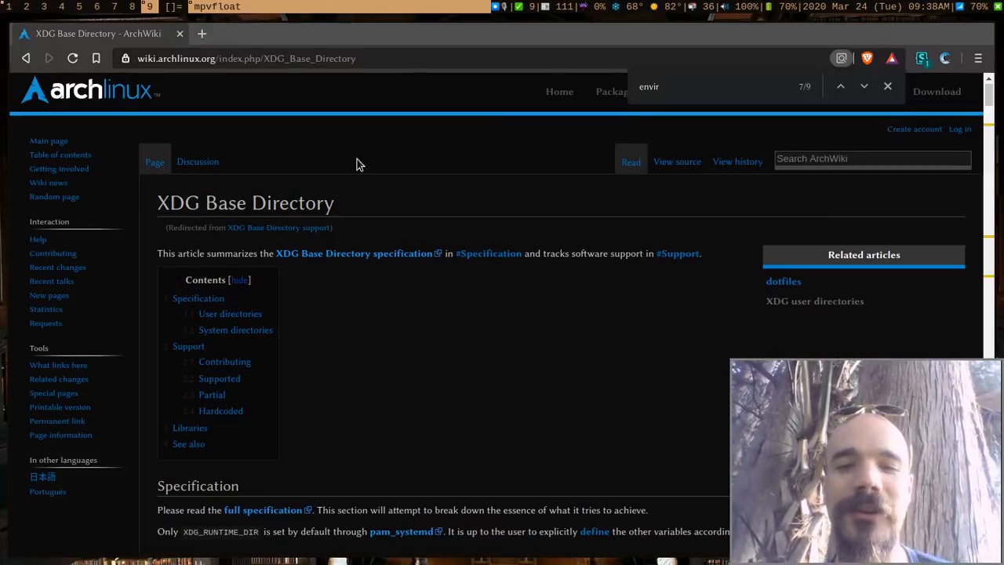
pyautogui.scroll(-3)
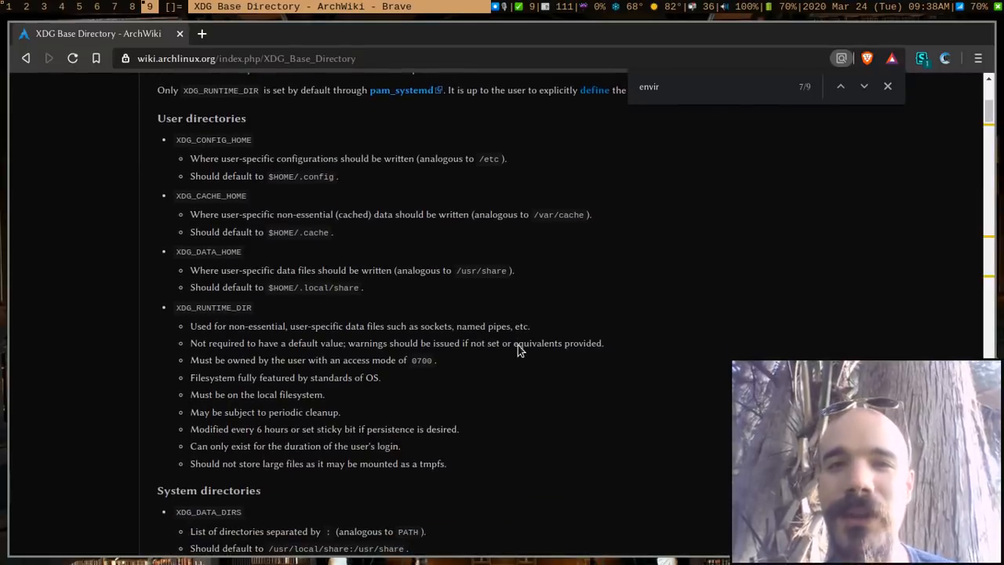
pyautogui.scroll(-3)
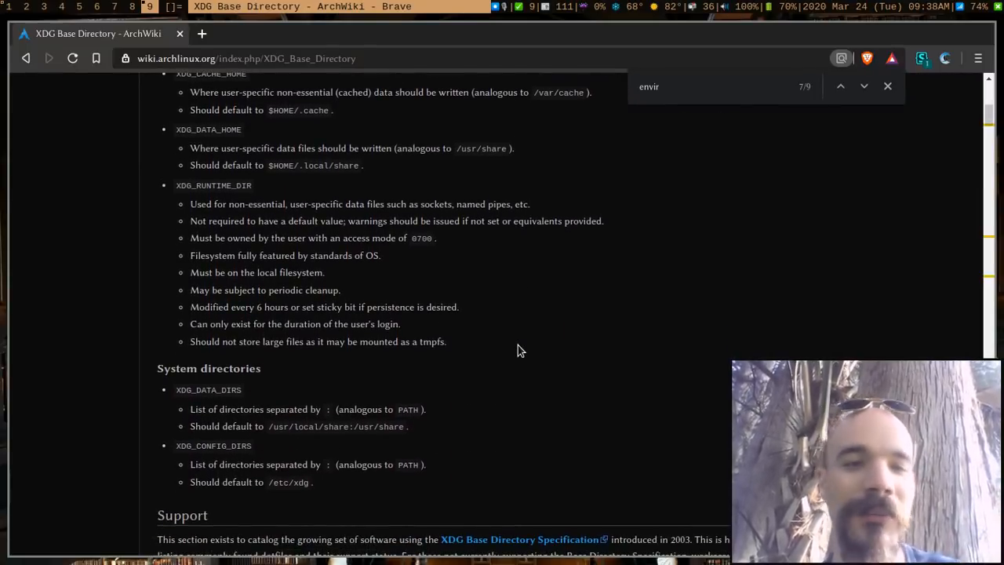